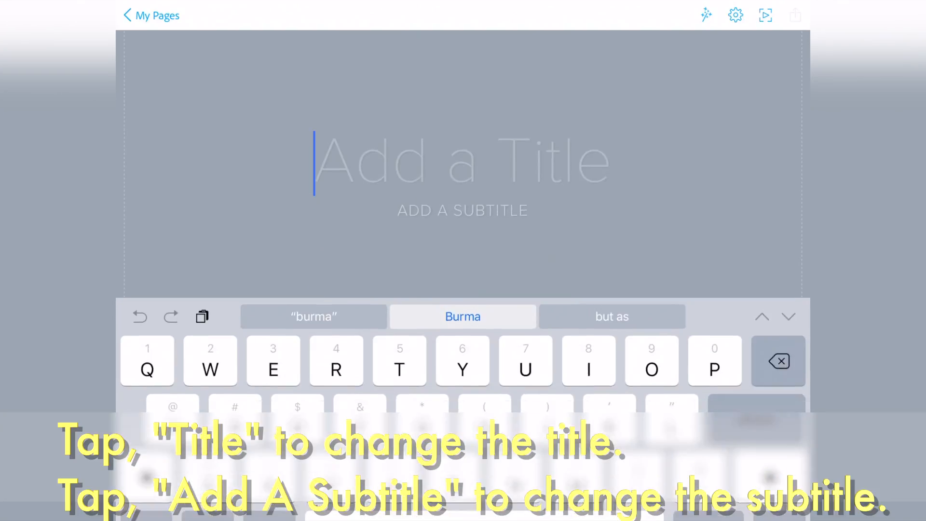
# Enter "Title" as the page title and "BY NAME" as the byline.
pyautogui.write('T')
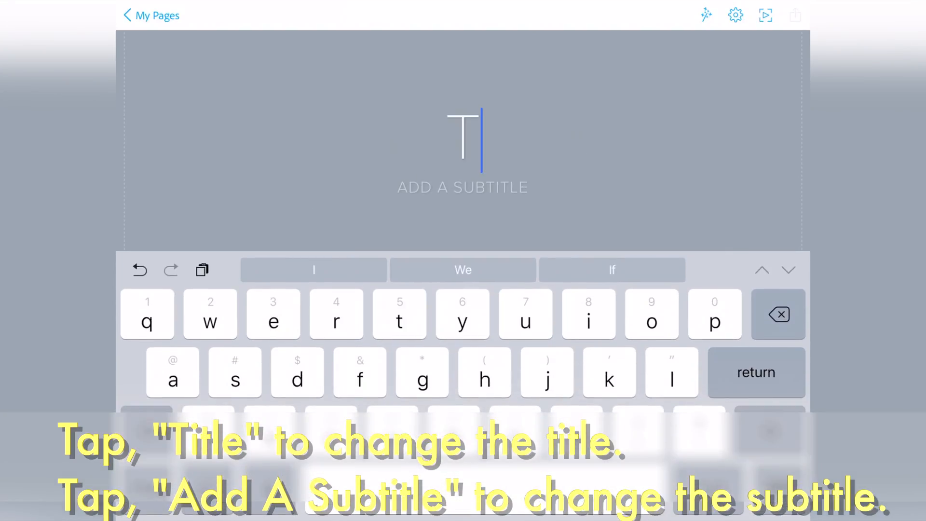
pyautogui.write('itle')
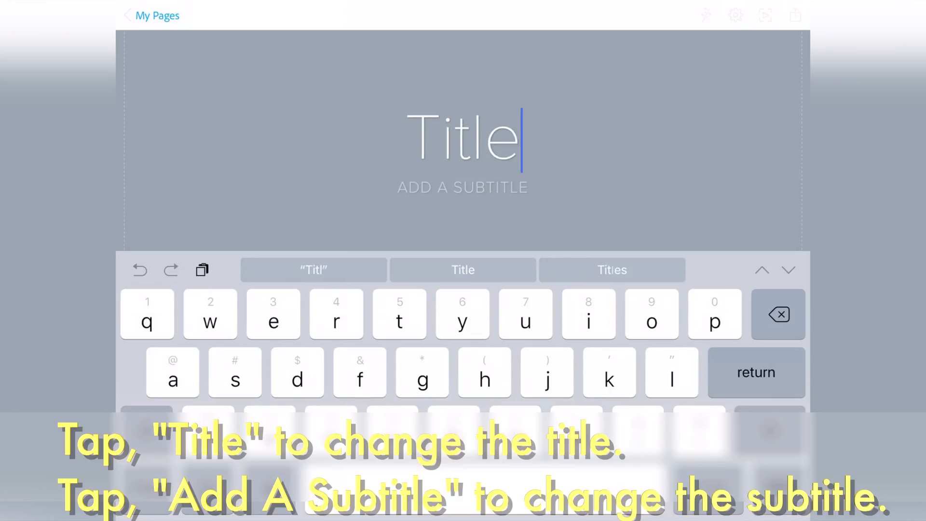
pyautogui.click(461, 187)
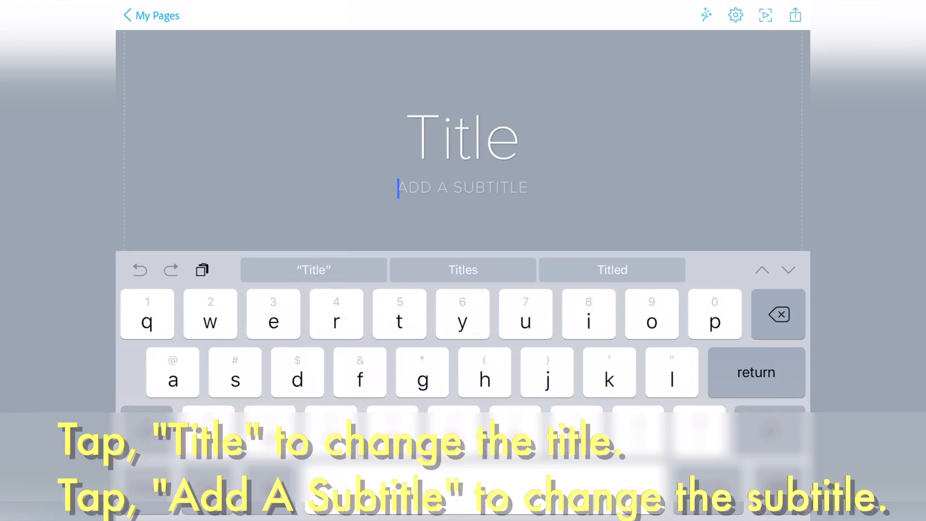
pyautogui.write('BY')
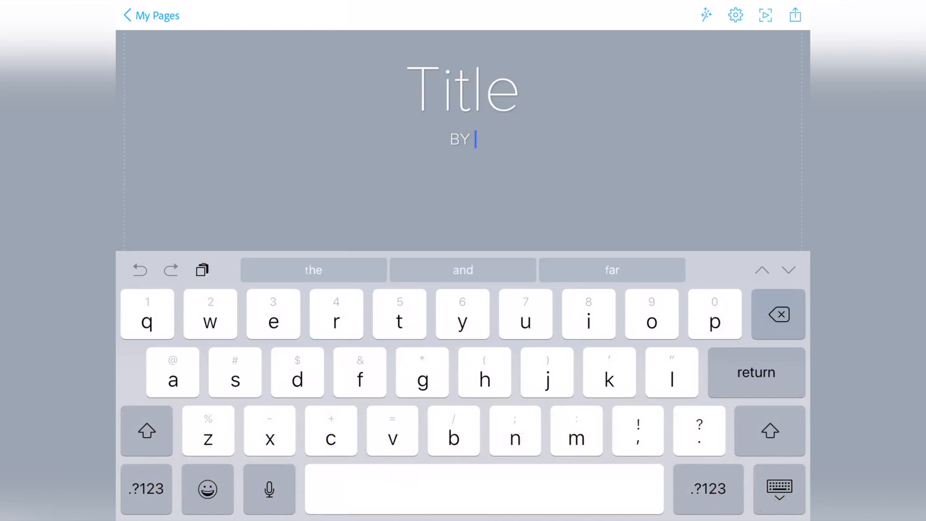
pyautogui.write('NAME')
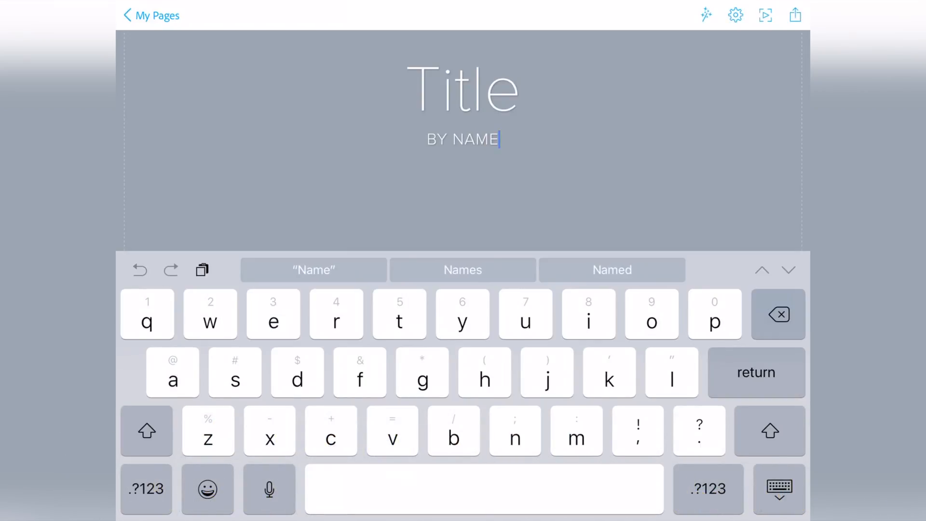
pyautogui.click(779, 488)
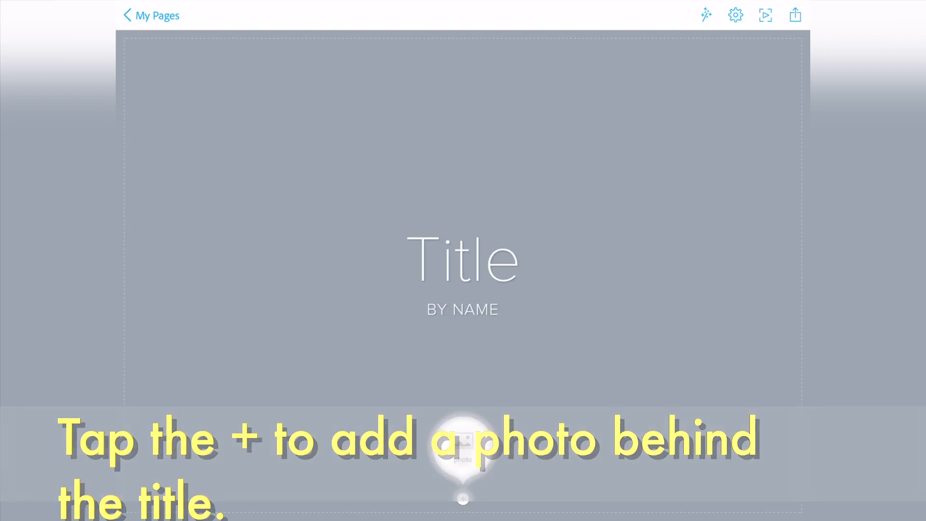
# Search free images for "burma" and place the temple photo behind the title.
pyautogui.click(462, 498)
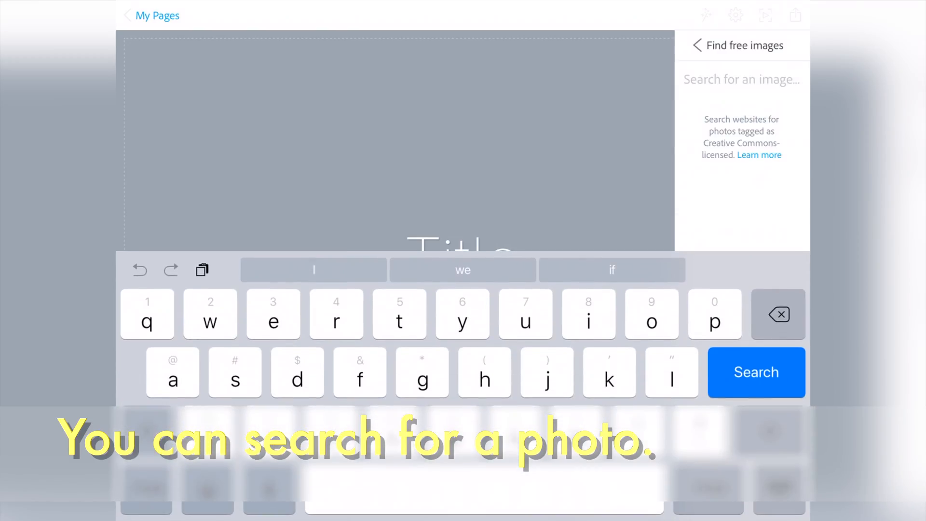
pyautogui.write('bu')
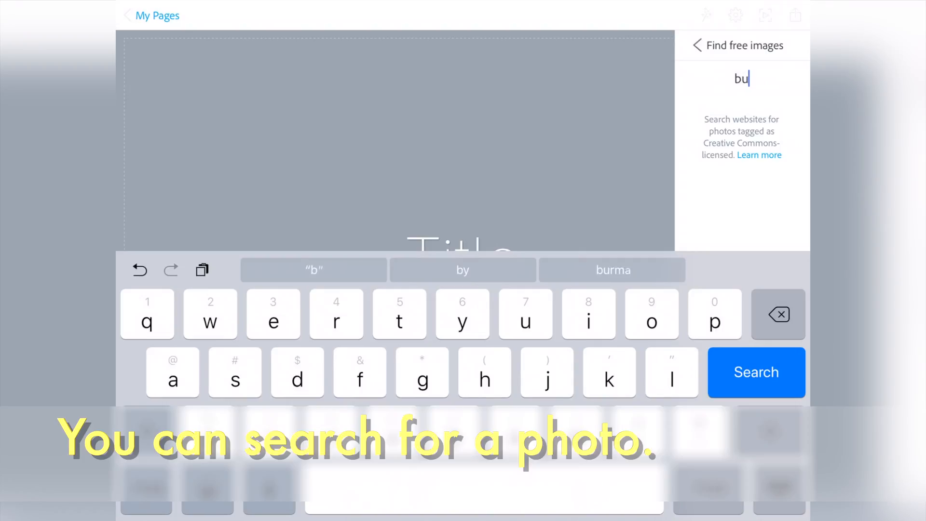
pyautogui.click(612, 270)
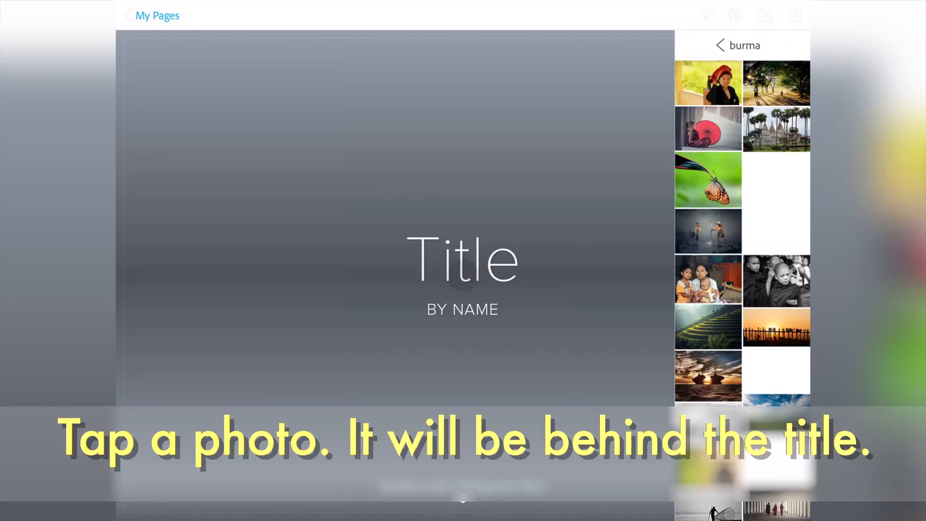
pyautogui.click(775, 129)
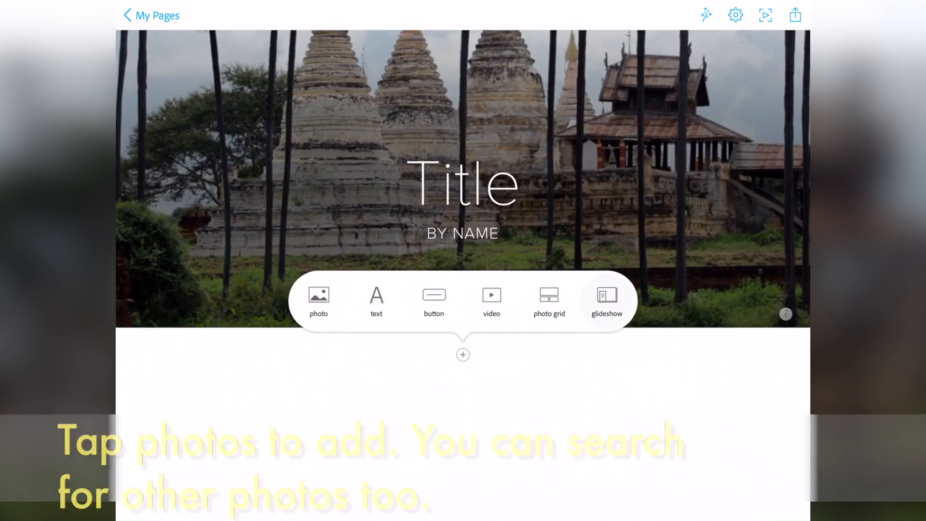
# Add a glideshow block with the mother-and-children and other Burma photos, then finish it.
pyautogui.click(605, 298)
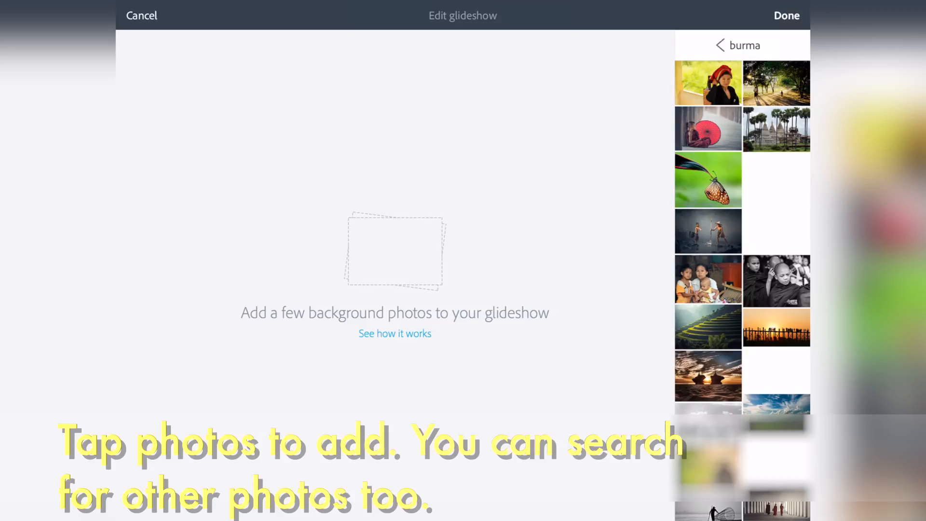
pyautogui.click(707, 278)
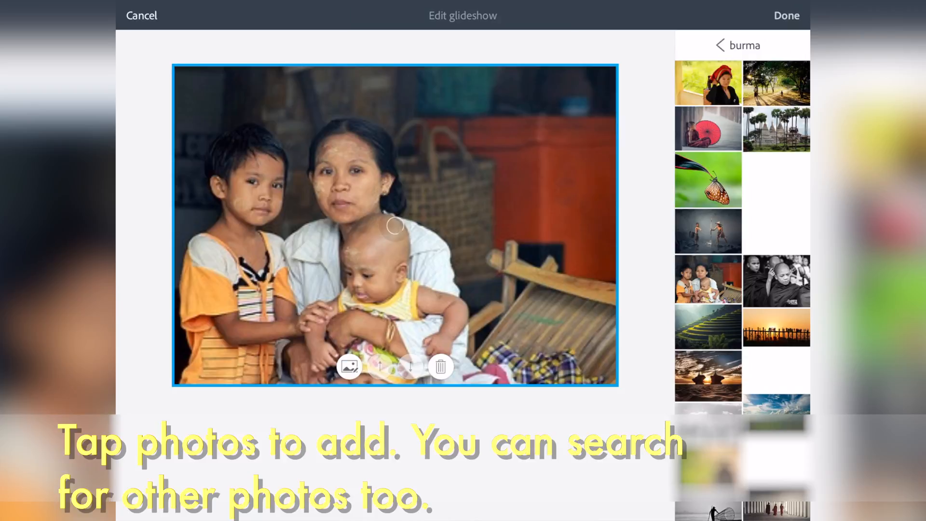
pyautogui.scroll(-3)
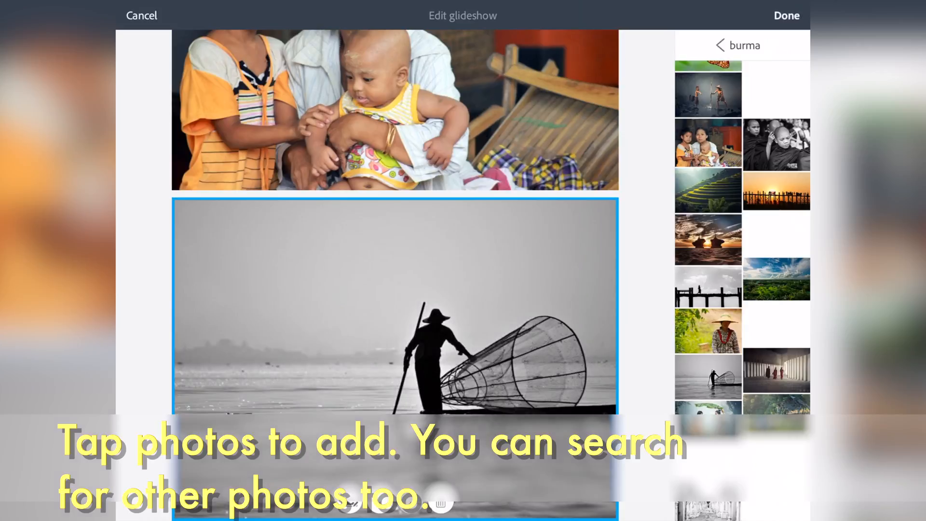
pyautogui.scroll(-3)
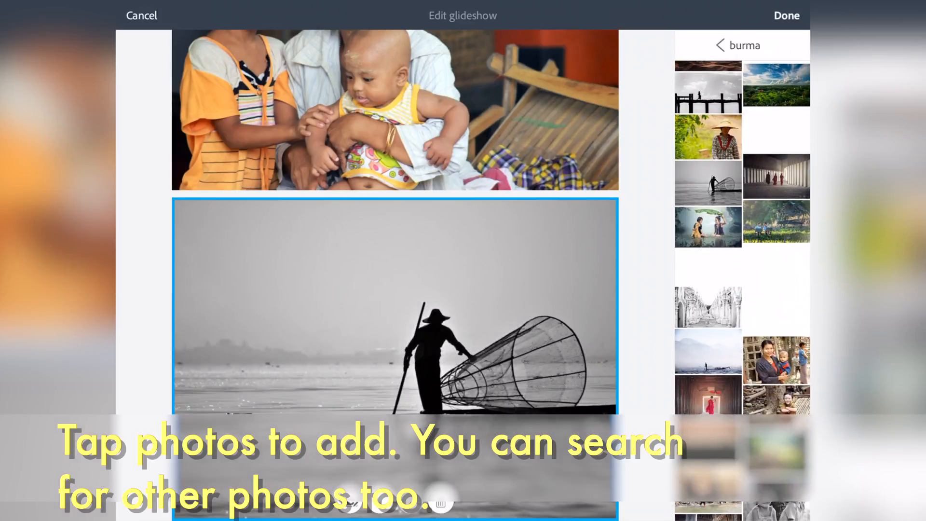
pyautogui.scroll(-3)
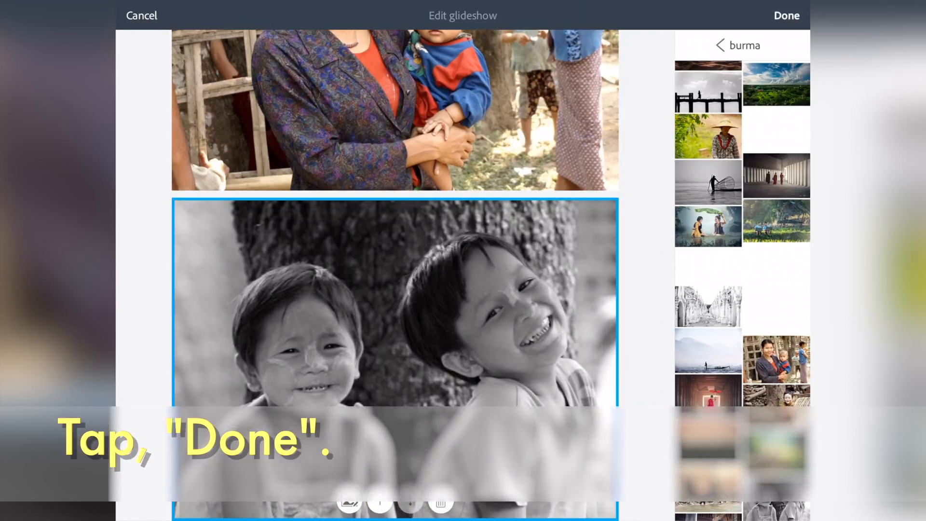
pyautogui.click(785, 15)
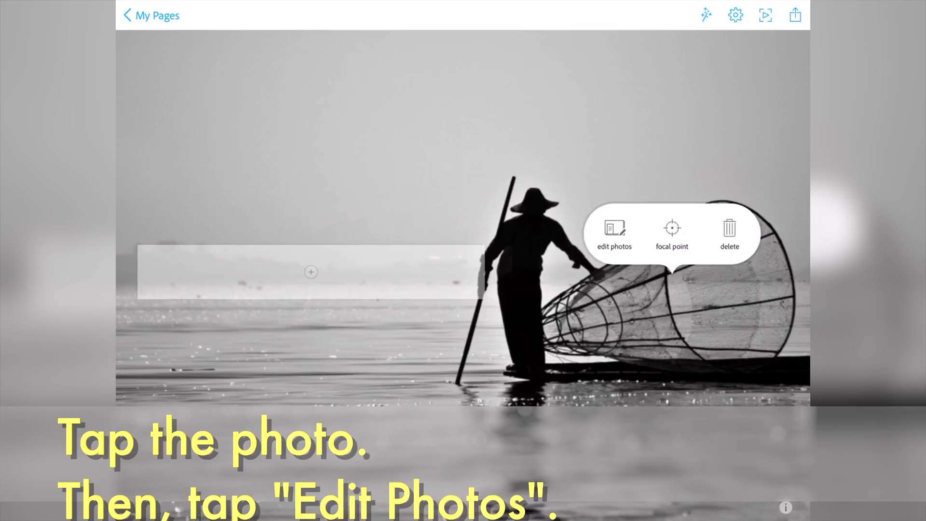
# Reopen the glideshow, review its Burma photos and save it unchanged.
pyautogui.click(614, 234)
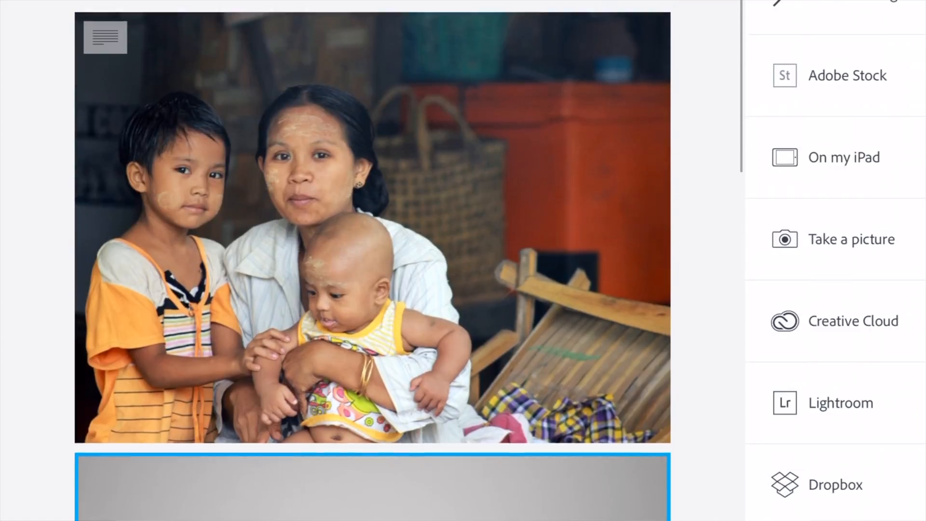
pyautogui.scroll(-3)
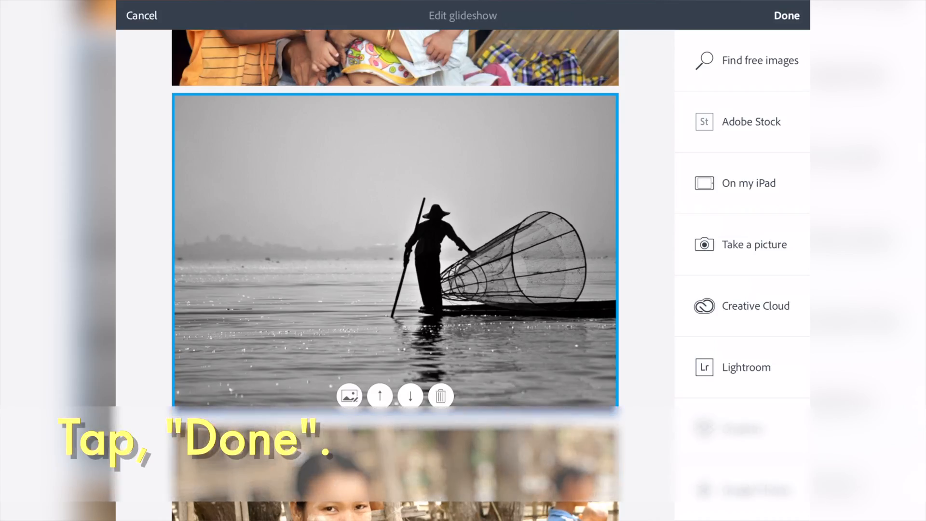
pyautogui.click(786, 15)
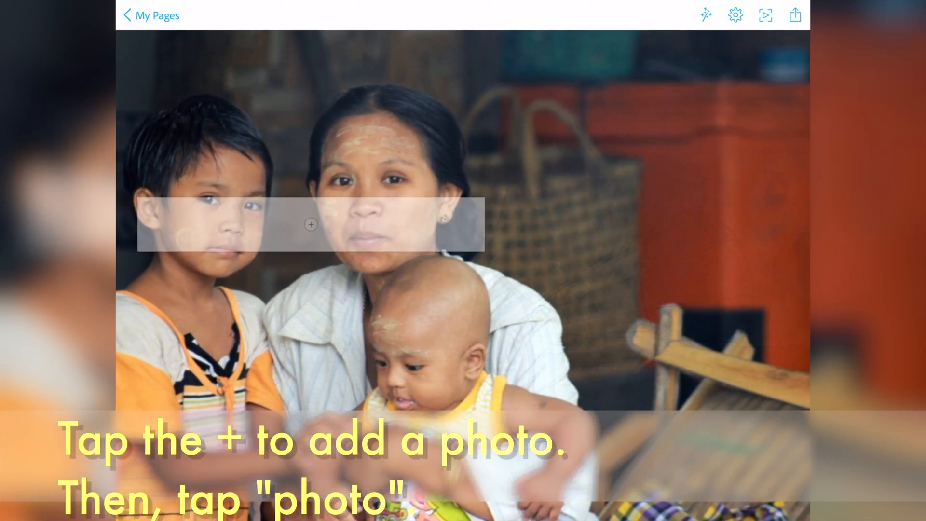
# Choose a photo block and view its sources: Find free images, On my iPad, Take a picture.
pyautogui.click(311, 225)
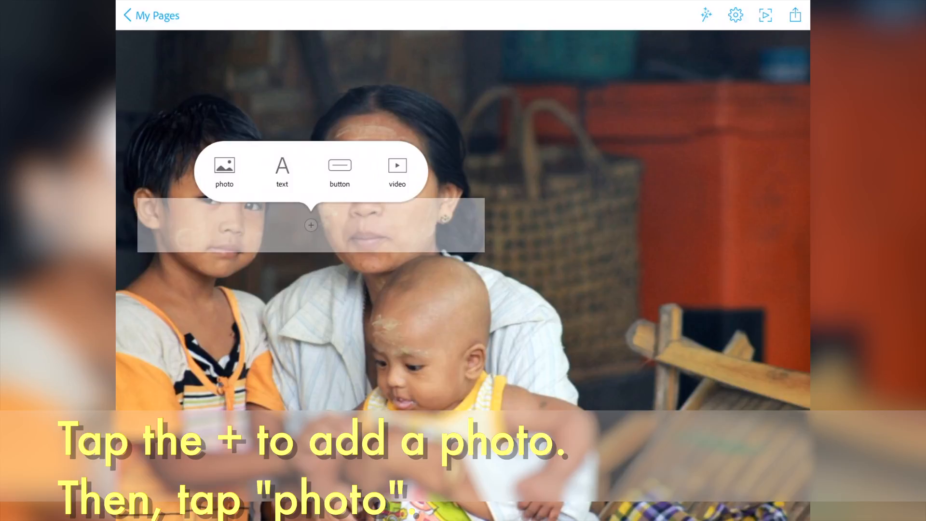
pyautogui.click(224, 171)
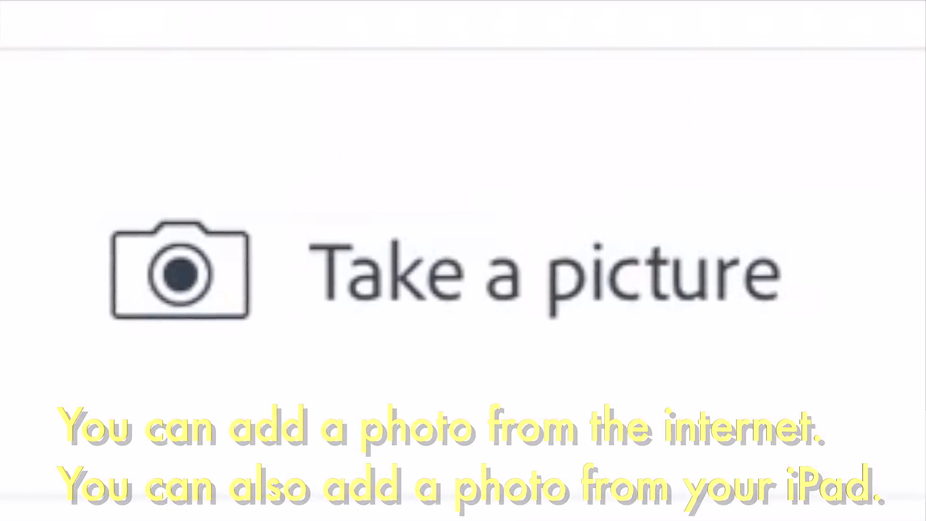
pyautogui.click(311, 225)
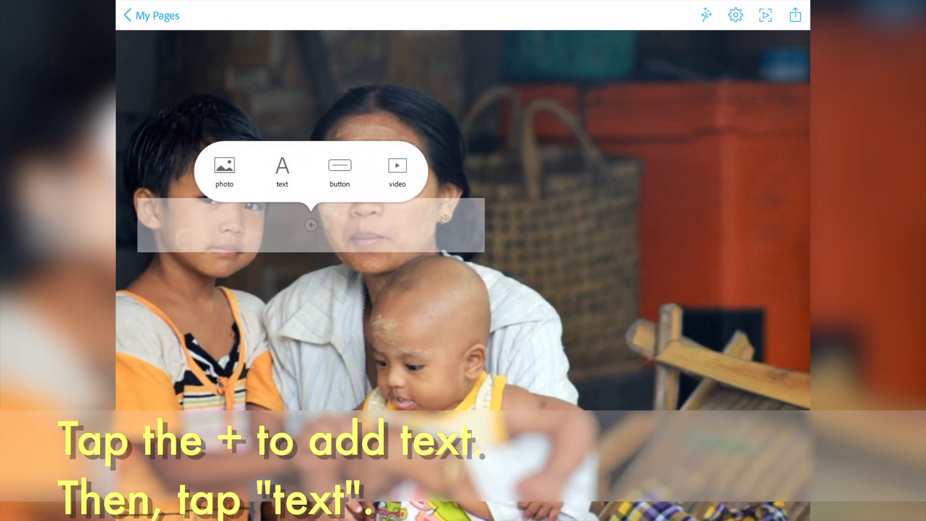
# Dismiss the photo sources and add an empty "Type here." text block.
pyautogui.click(223, 168)
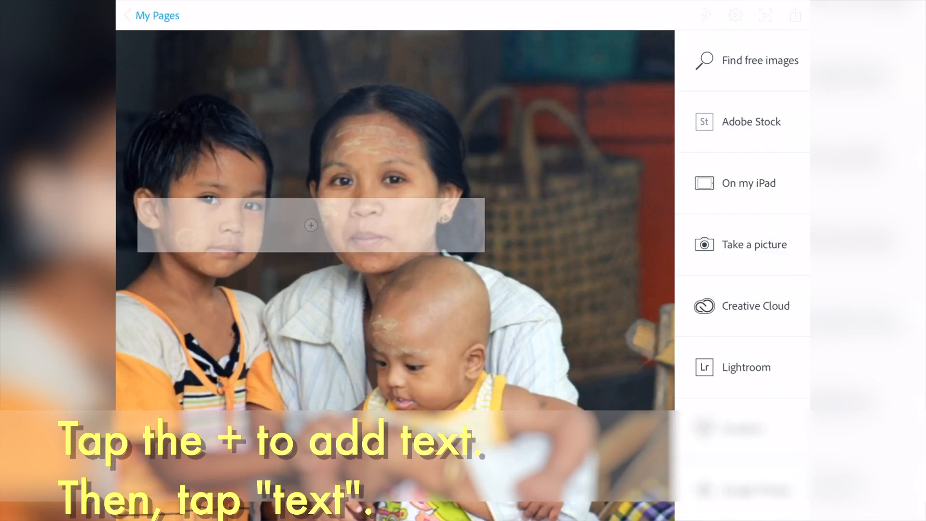
pyautogui.click(311, 224)
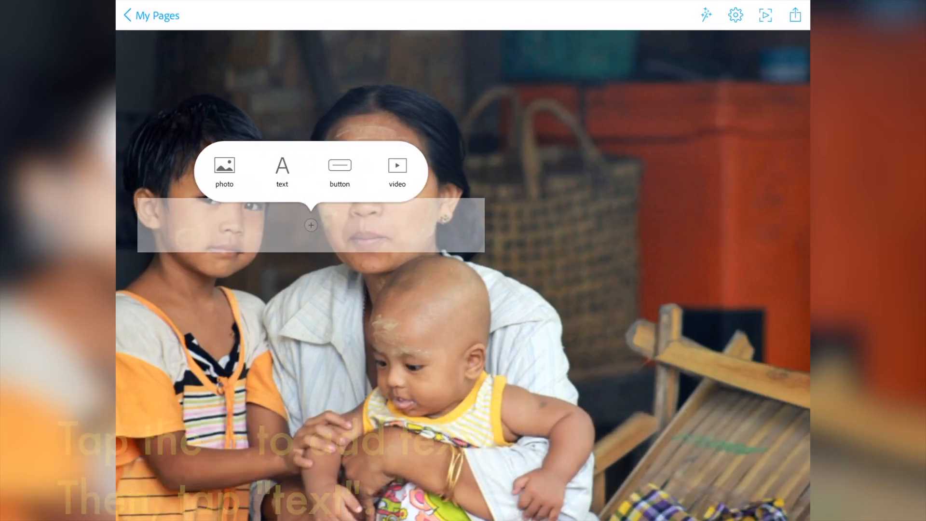
pyautogui.click(282, 172)
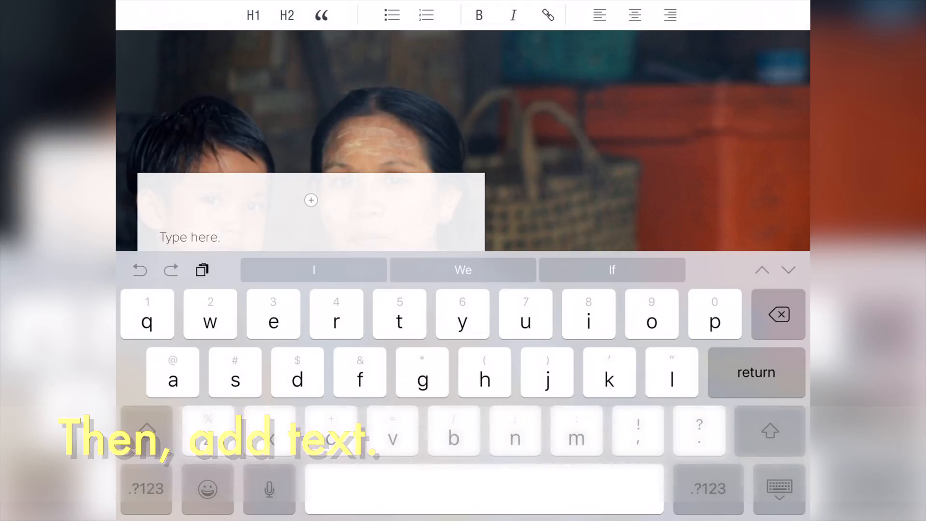
pyautogui.click(310, 201)
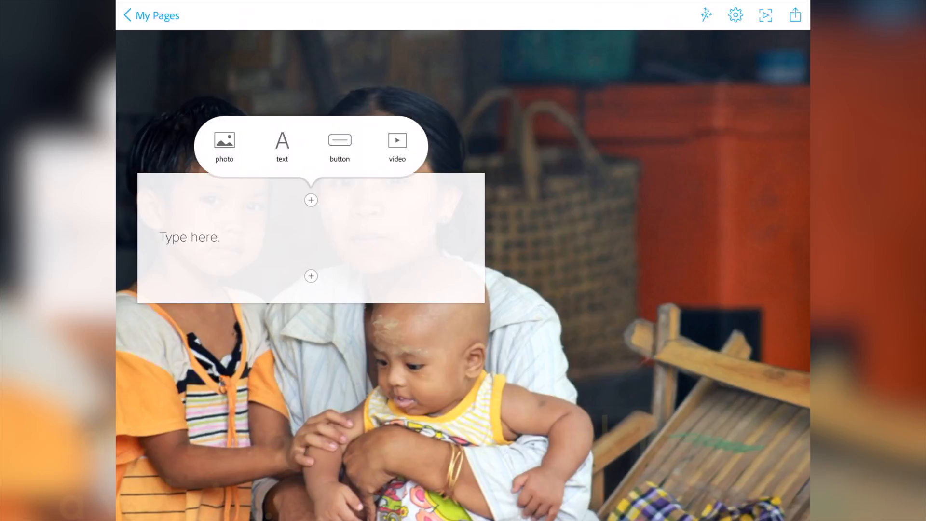
# Add a button labelled "Link For More Information" pointing to a www address.
pyautogui.click(339, 145)
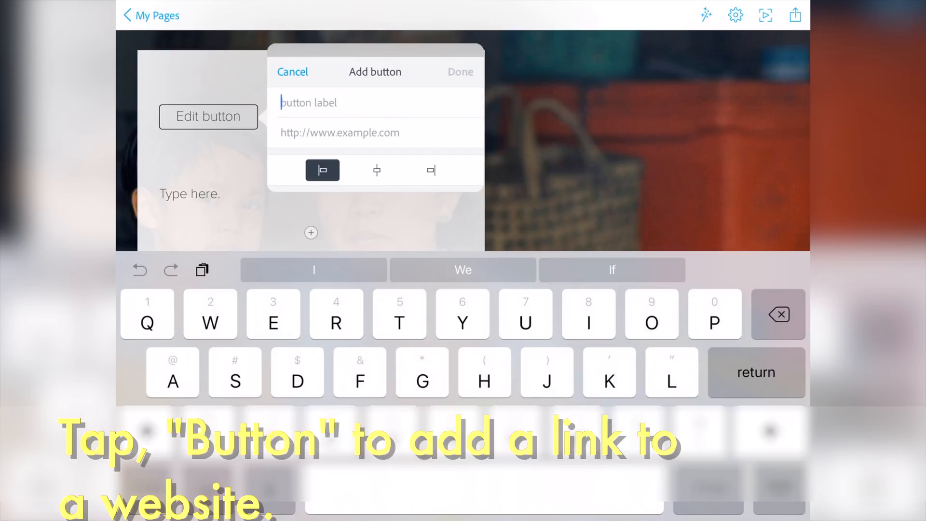
pyautogui.write('Link For')
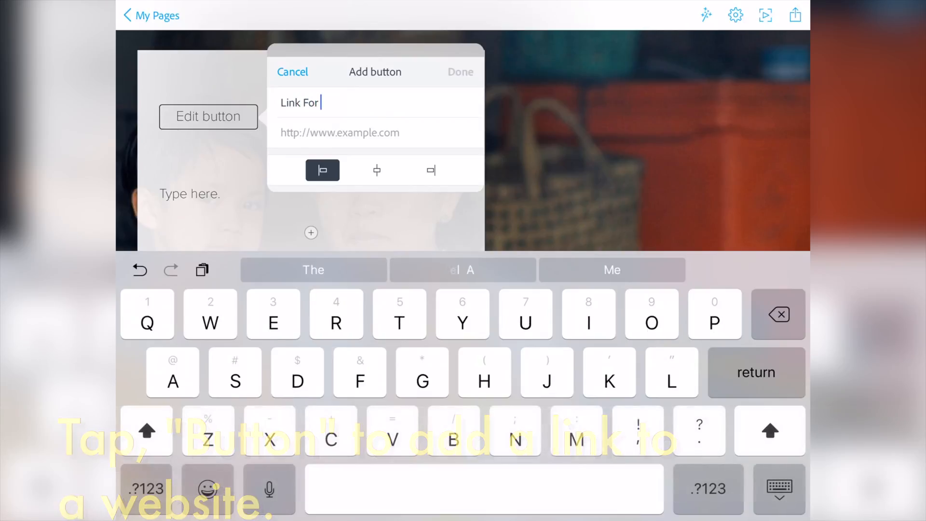
pyautogui.write('More Information')
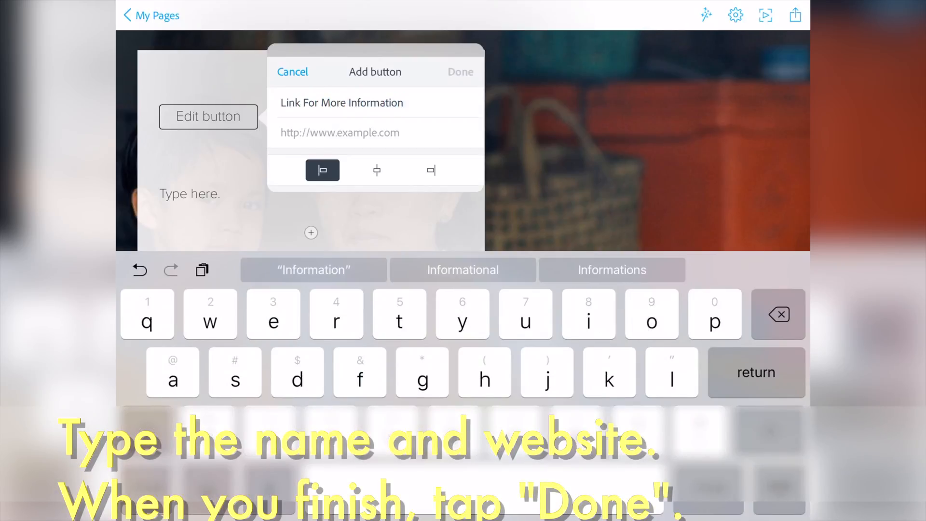
pyautogui.click(339, 132)
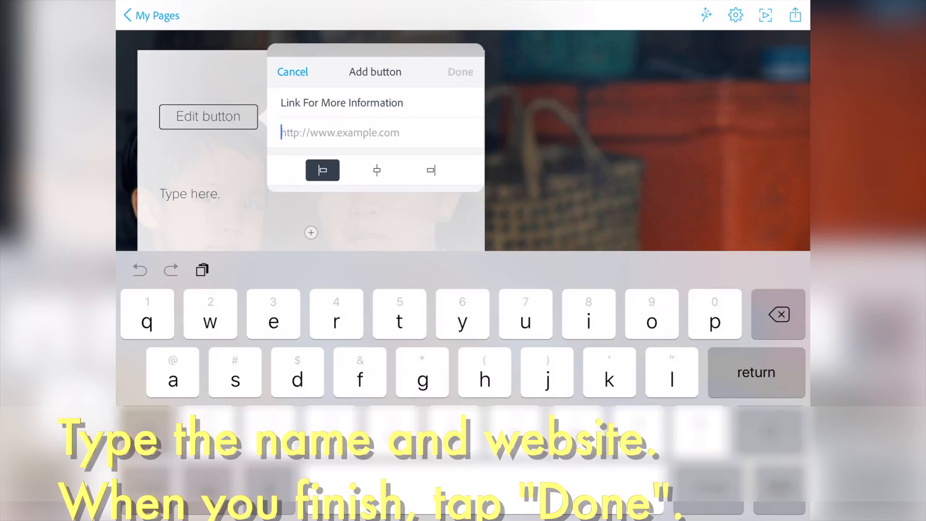
pyautogui.write('www.')
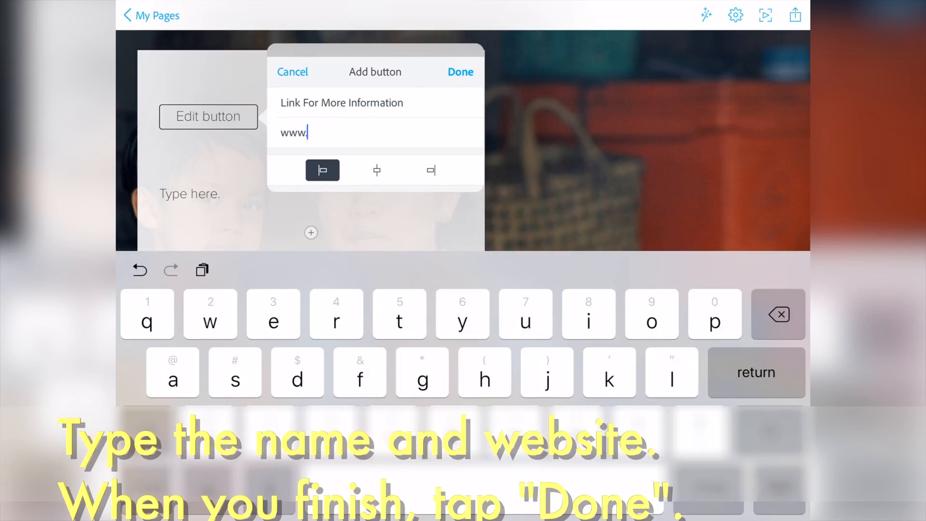
pyautogui.click(460, 71)
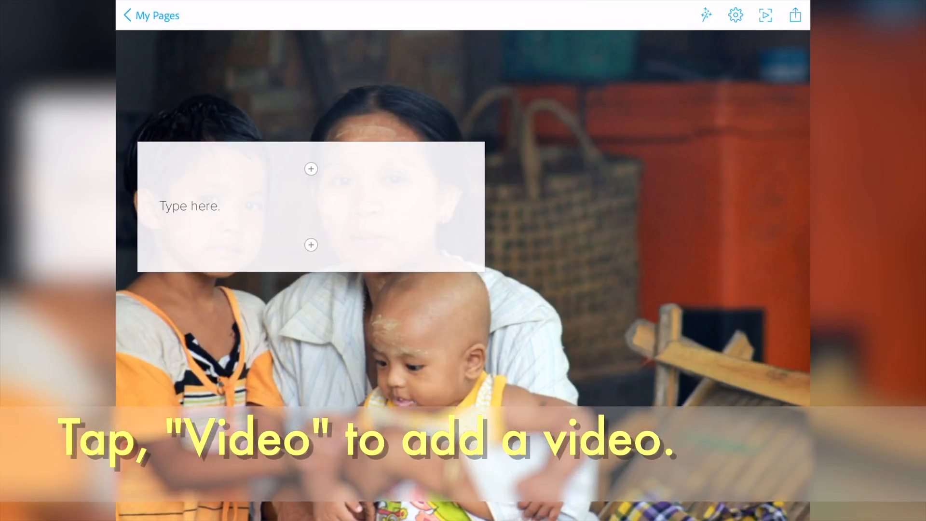
# Choose a video block, bringing up the Add video link prompt.
pyautogui.click(312, 169)
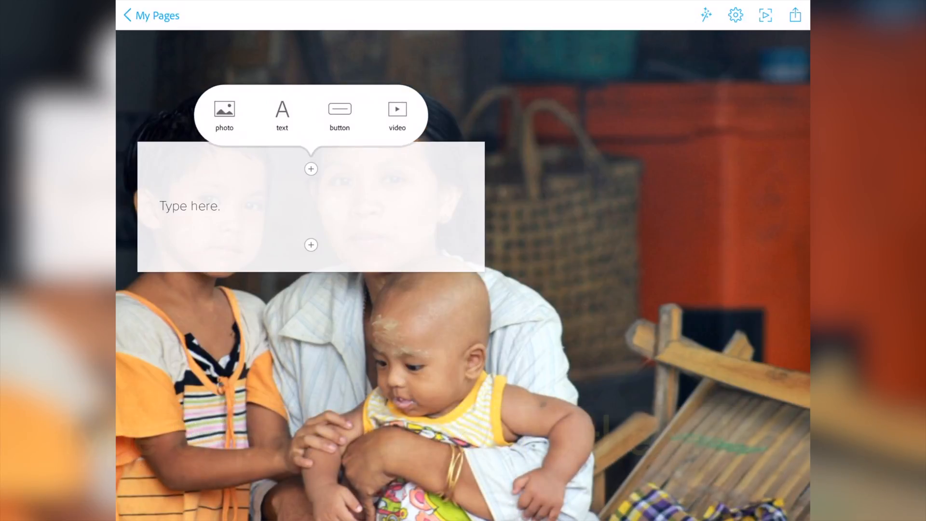
pyautogui.click(397, 113)
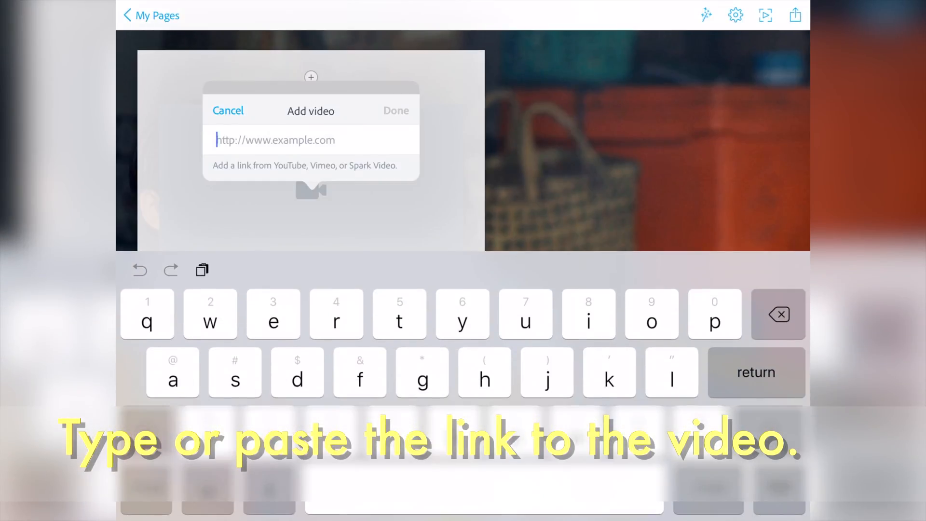